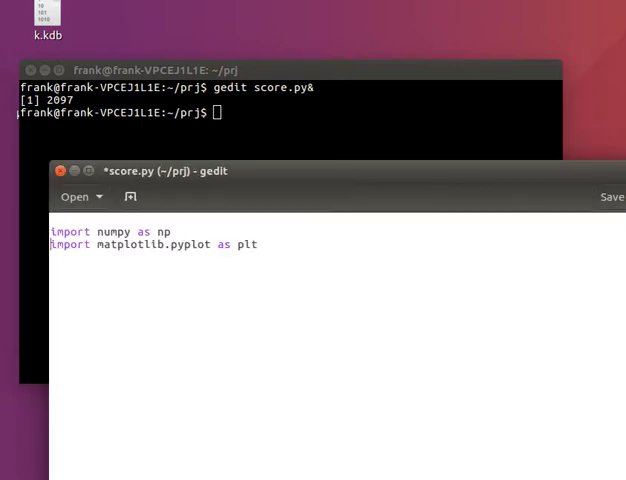
- Save score.py with its numpy and matplotlib imports
key("ctrl+s")
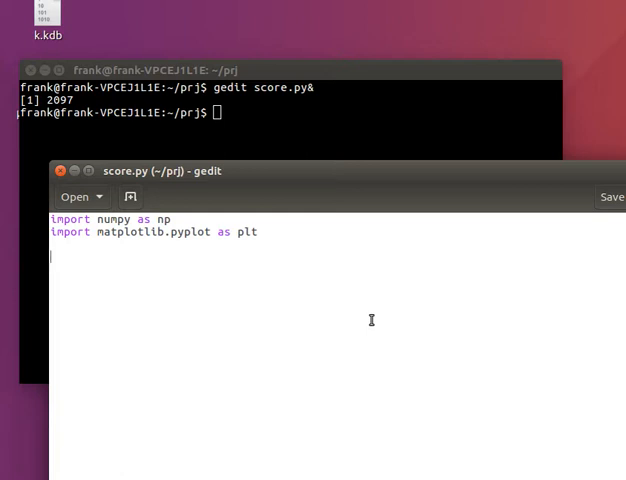
- Define people = ('Frank','Guido','Tim','Bart','Harry'), fixing a mistyped letter along the way
type("people = ('")
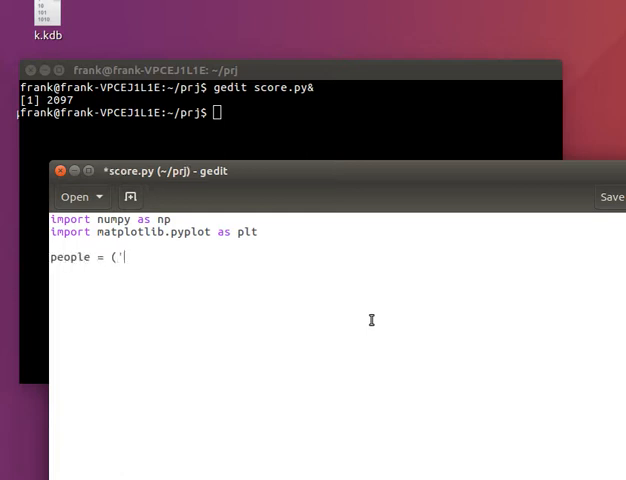
type("Frank','")
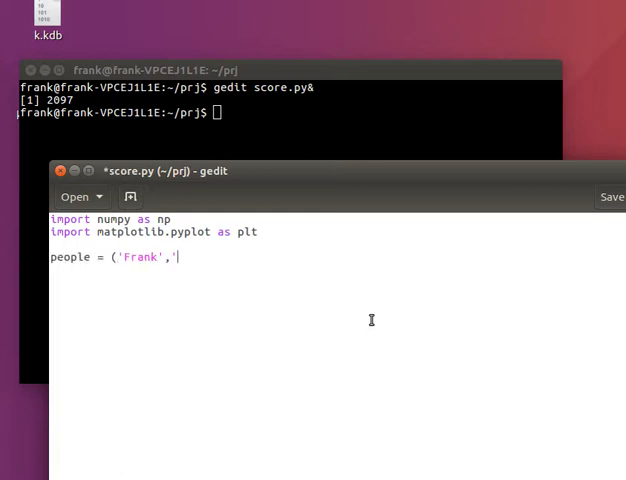
type("'Guido',")
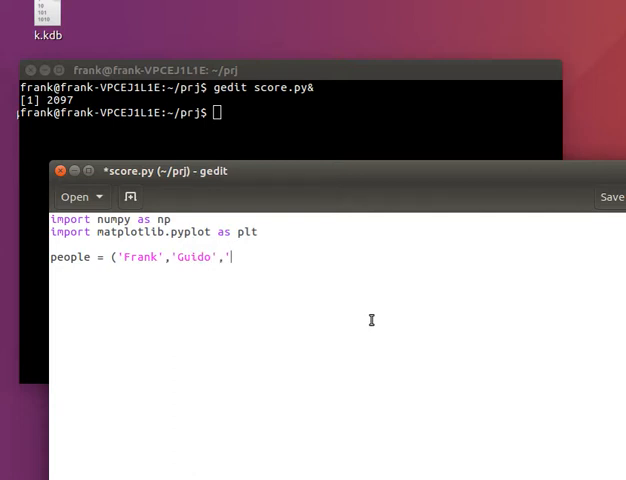
type("'Tim',")
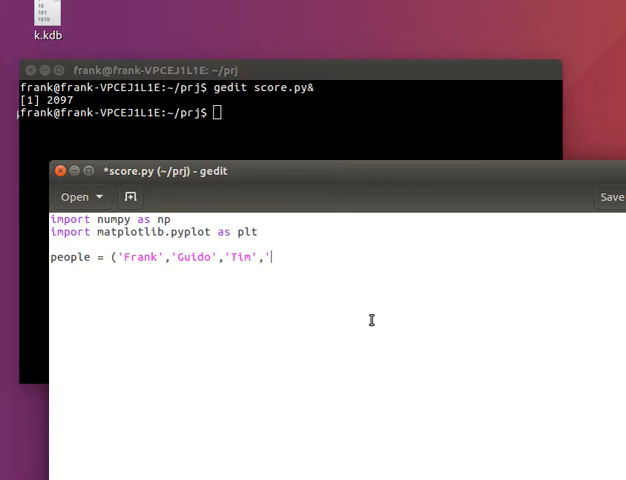
type("Bart'")
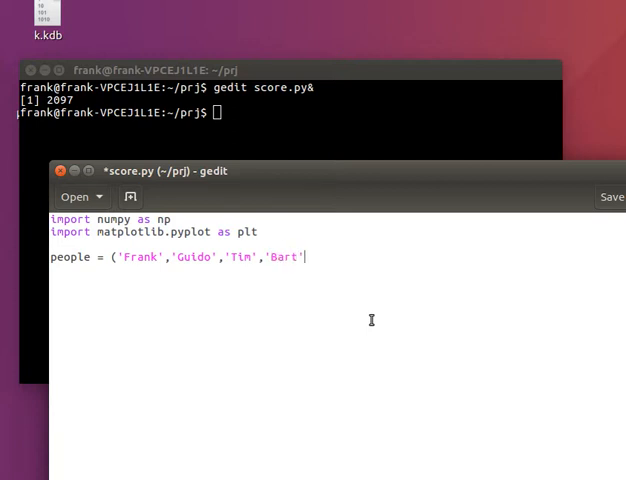
type(",'")
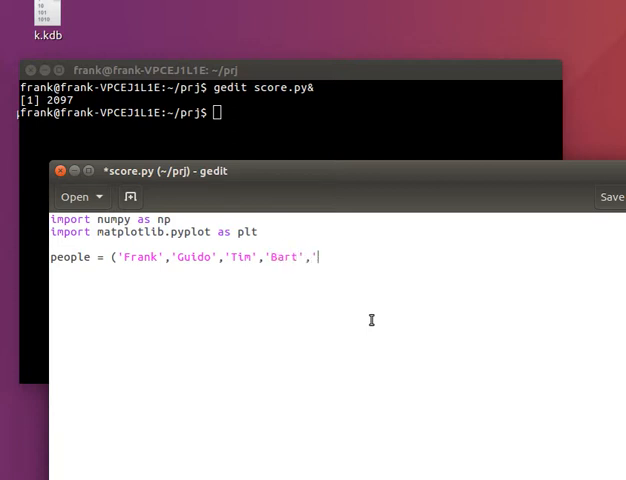
type("G")
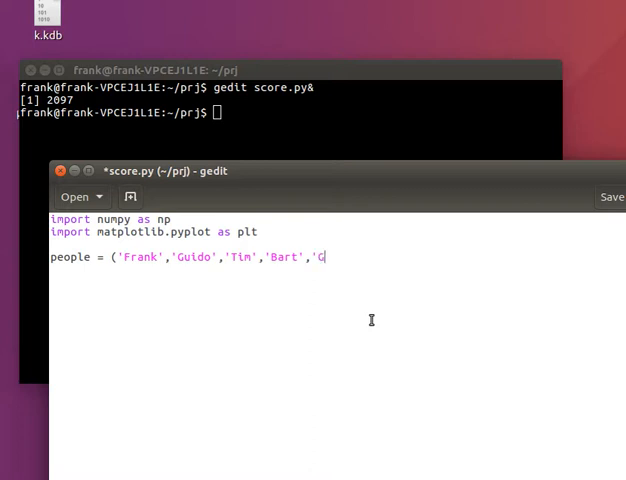
key("BackSpace")
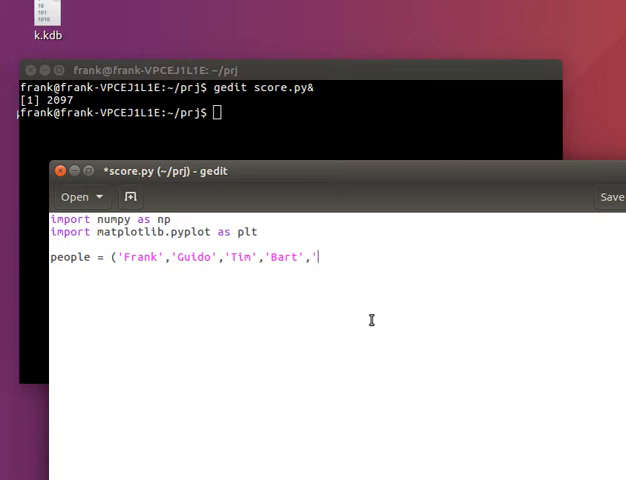
type("Harry')")
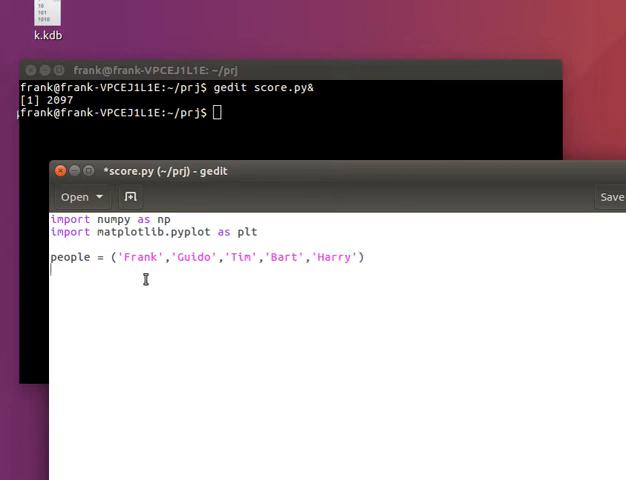
mouse_move(255, 373)
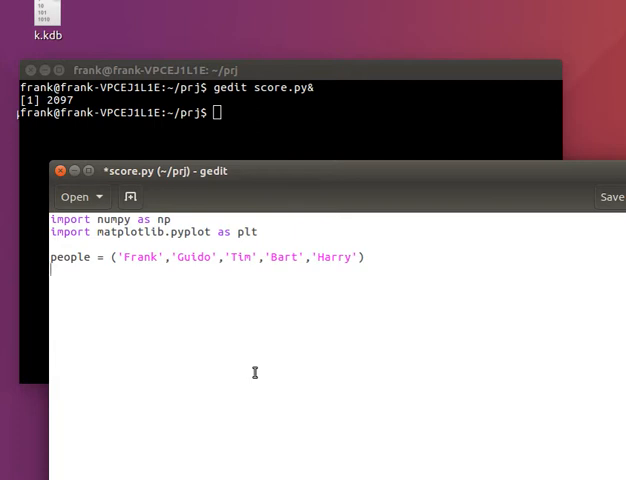
- Write y_pos = np.arange(len(people)) on its own line
type("y_pos =")
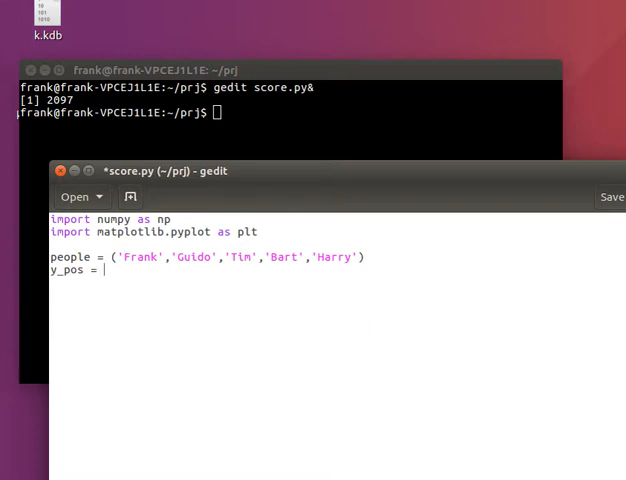
type("np")
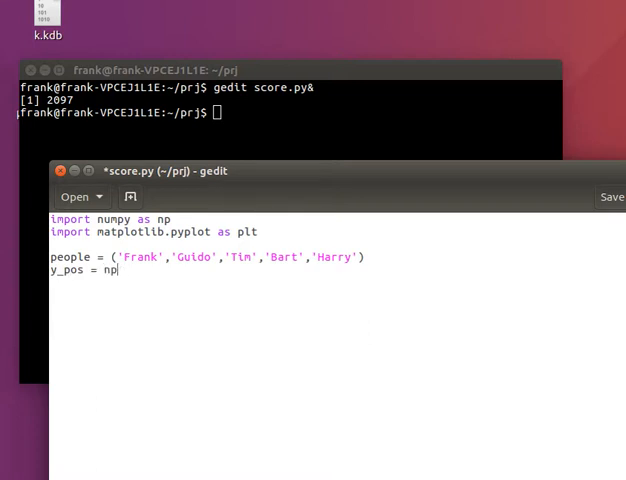
type(".arange(")
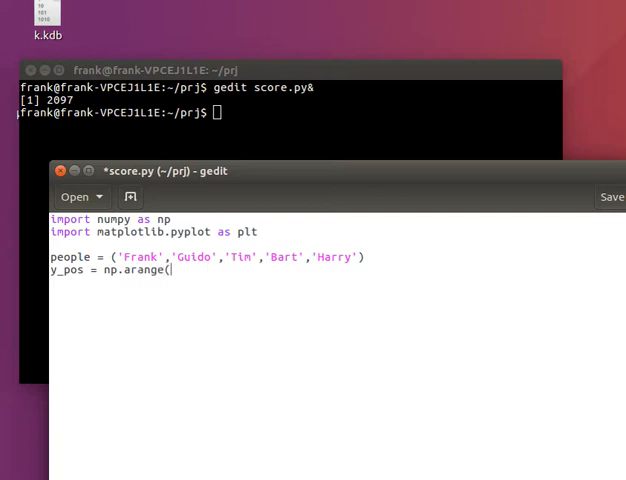
type("len(people")
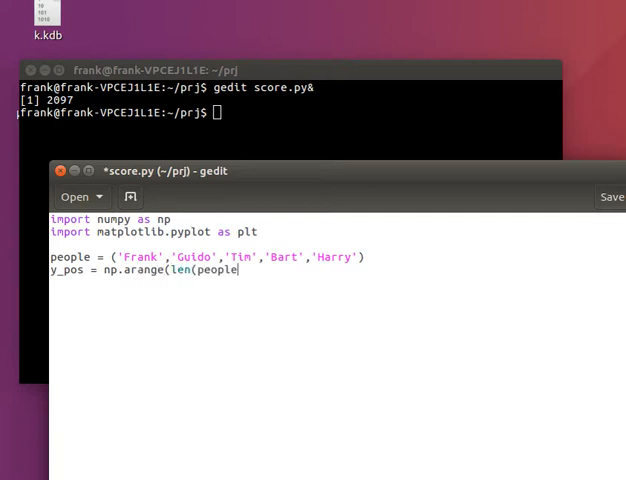
type("))")
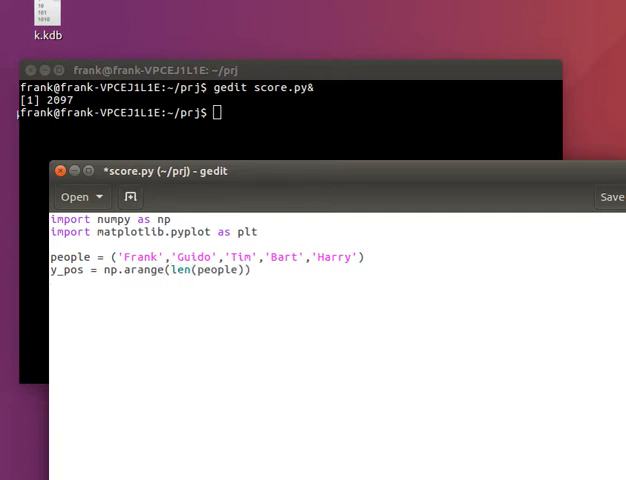
key("Return")
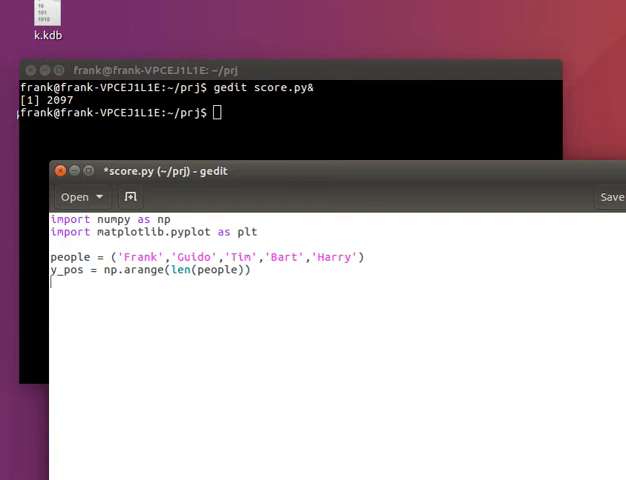
- Start the call plt.barh(y_pos, for the horizontal bar chart
type("plt.")
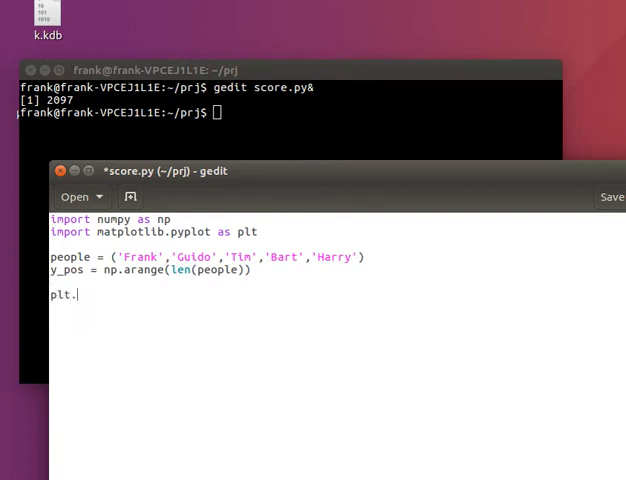
type("barh")
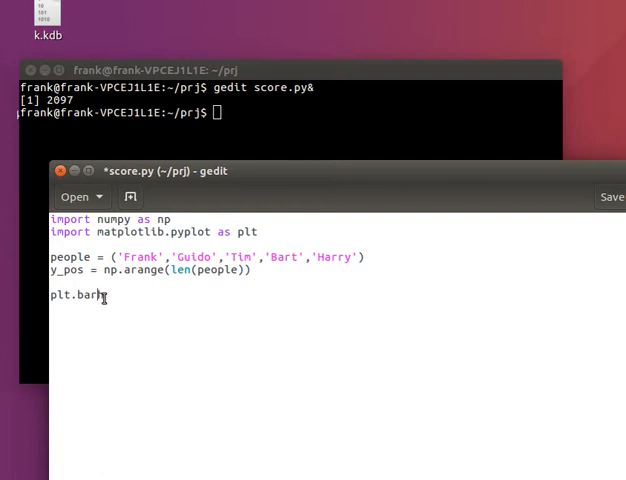
type("(y_p")
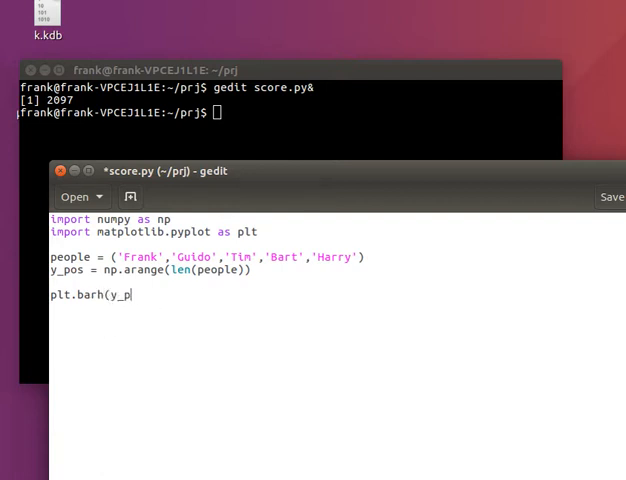
type("os,")
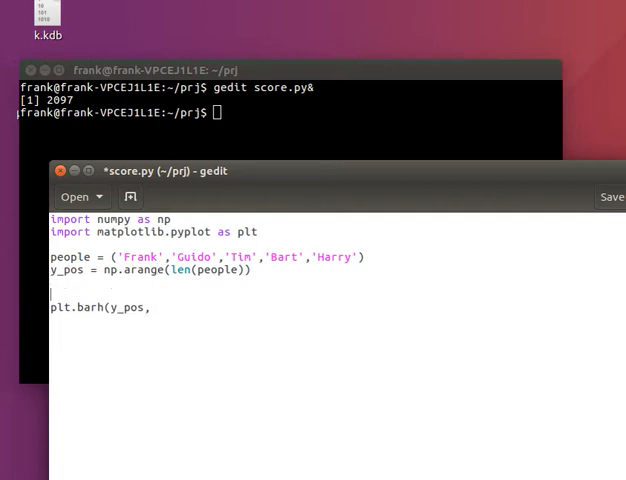
- Define scores = [80,90,65,44,20]
type("scores = [")
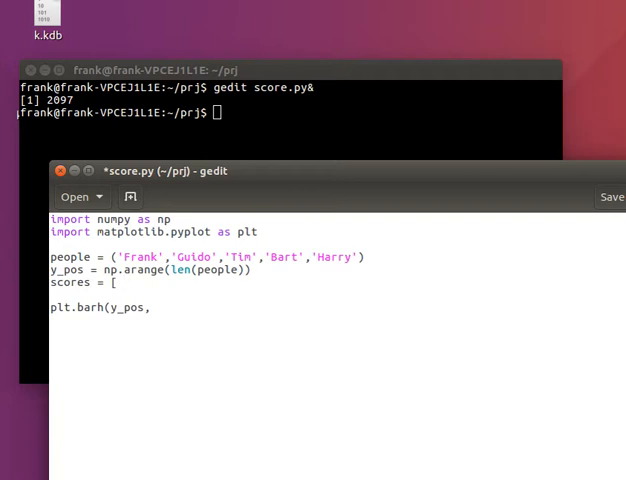
type("80")
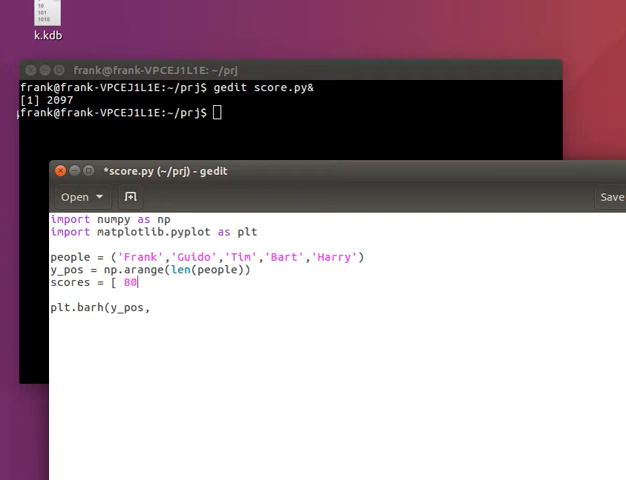
type(",90,")
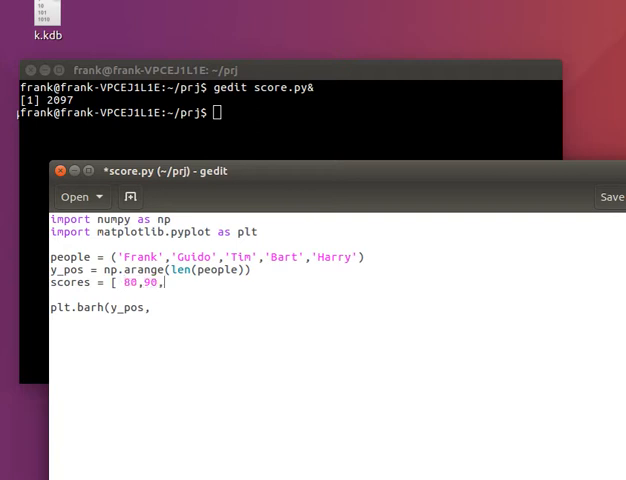
type("65,4")
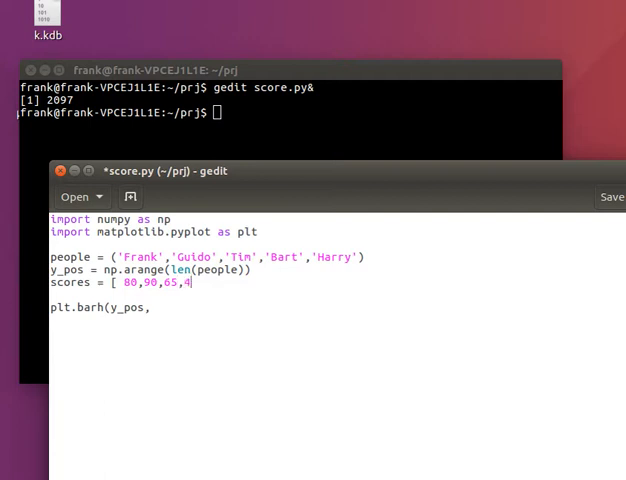
type("4,20")
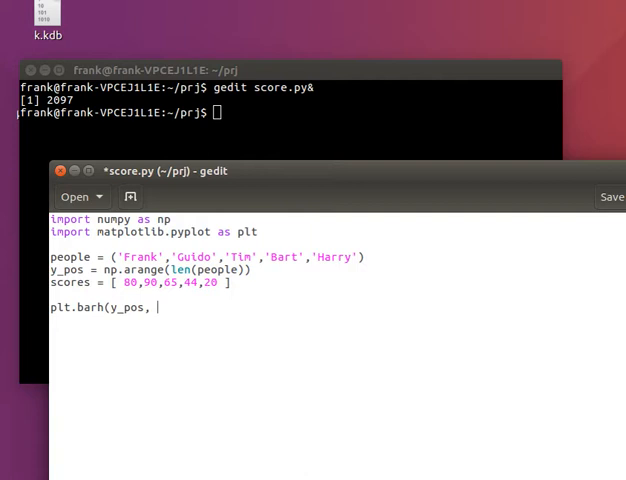
- Pass scores to plt.barh and end the script with plt.show
type("scores")
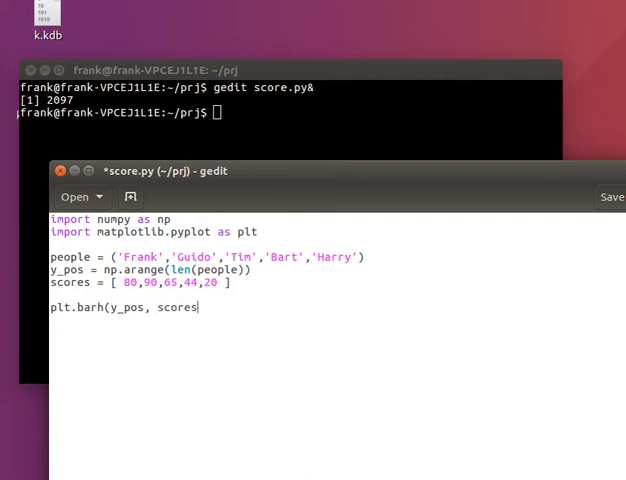
type("plt.show")
left_click(291, 112)
type("python3 score.py")
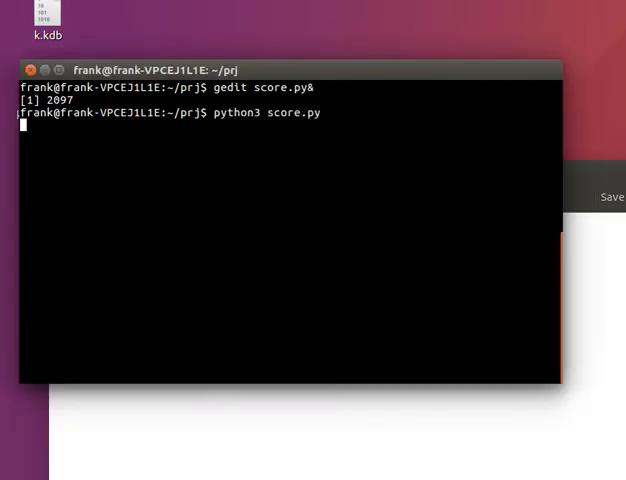
- Run python3 score.py in the terminal to preview the chart
key("Return")
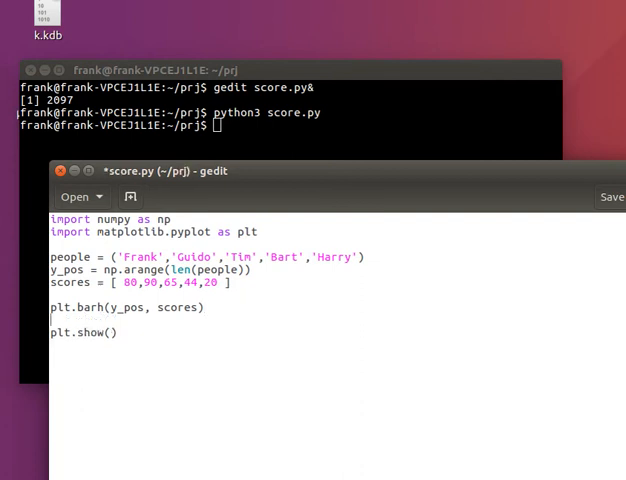
- Add plt.title('Scores of programmers')
type("plt.title('")
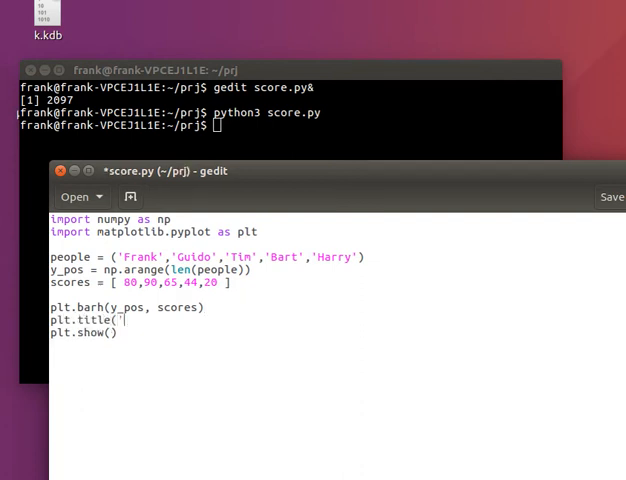
type("Scores of pr")
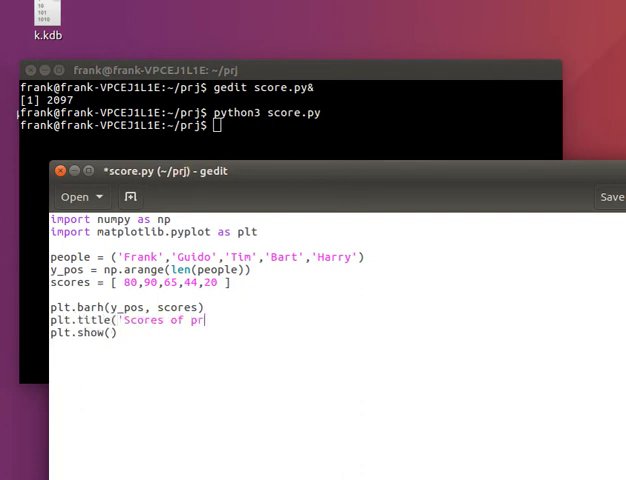
type("ogrammers')")
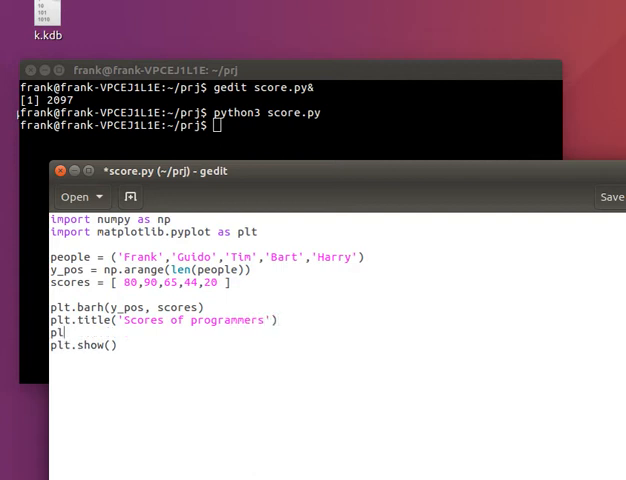
- Add plt.ylabel('People') and plt.xlabel('Score') axis labels
type("t.ylabel(")
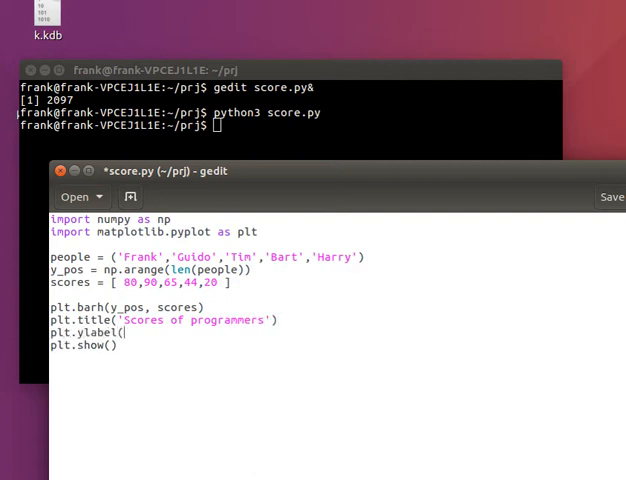
type("'")
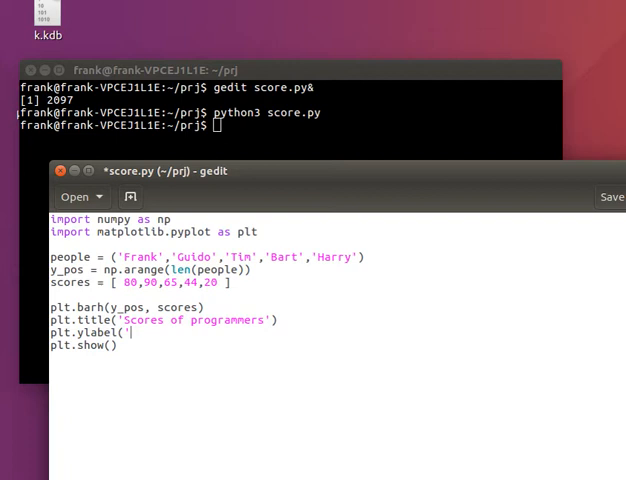
type("People")
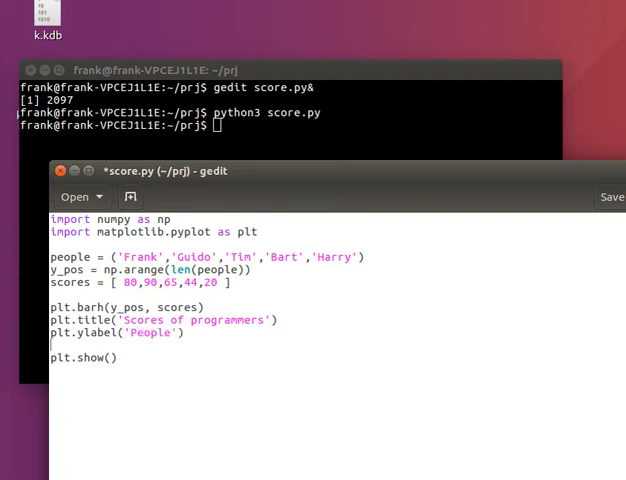
type("plt.x")
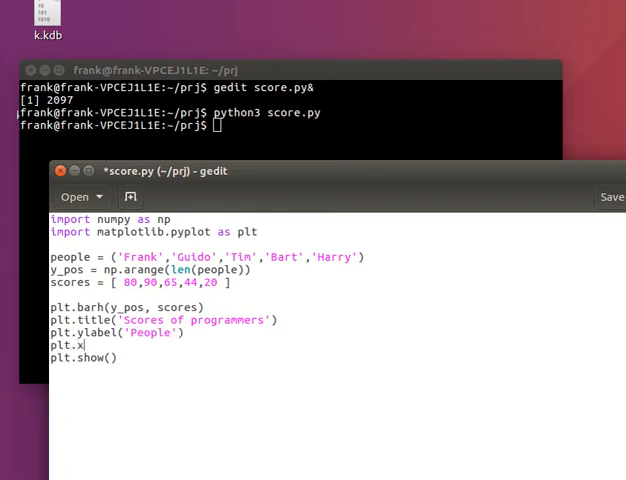
type("label(")
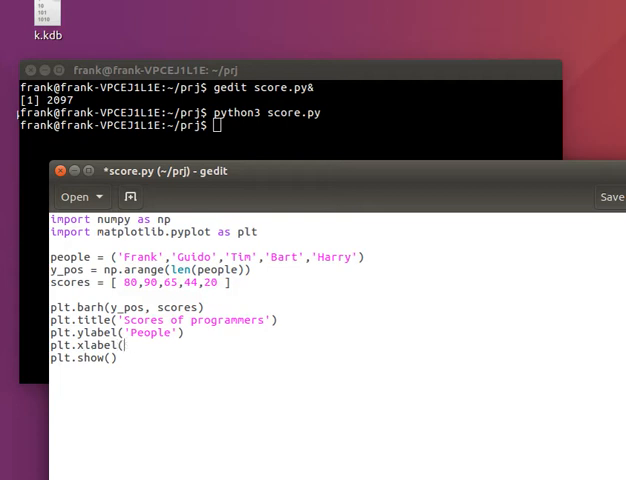
type("'Score'")
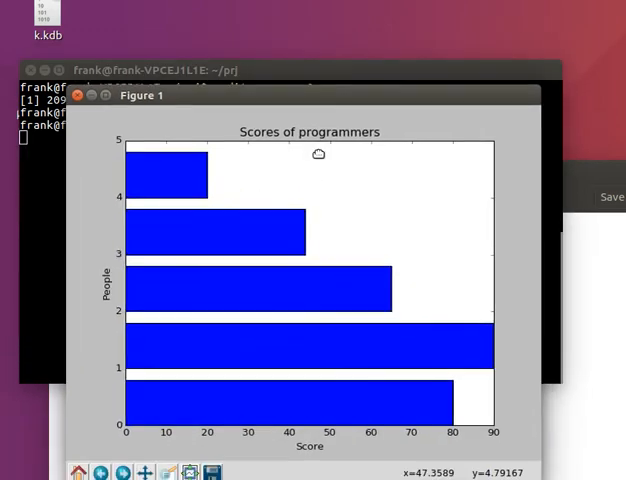
mouse_move(362, 318)
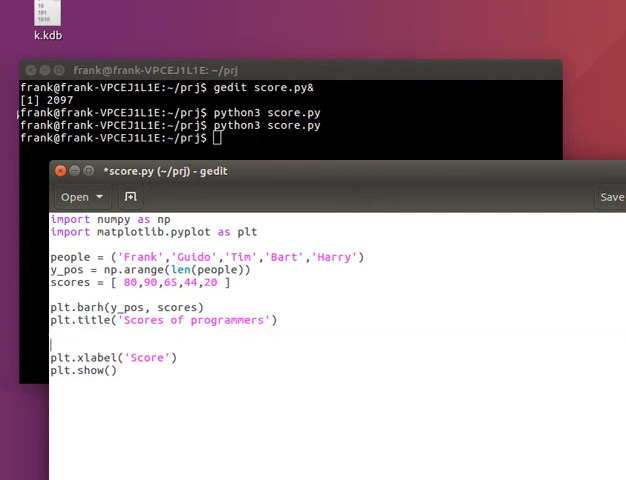
- Add plt.yticks(y_pos, people) for name labels, save and rerun the script
type("plt.yticks(")
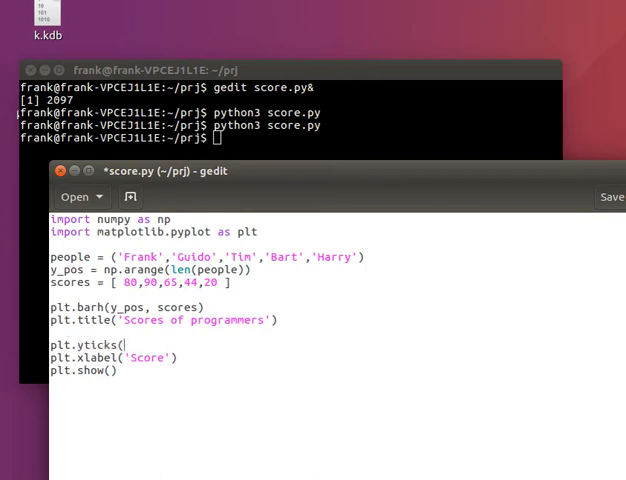
type("y_")
left_click(290, 138)
type("python3 score.py")
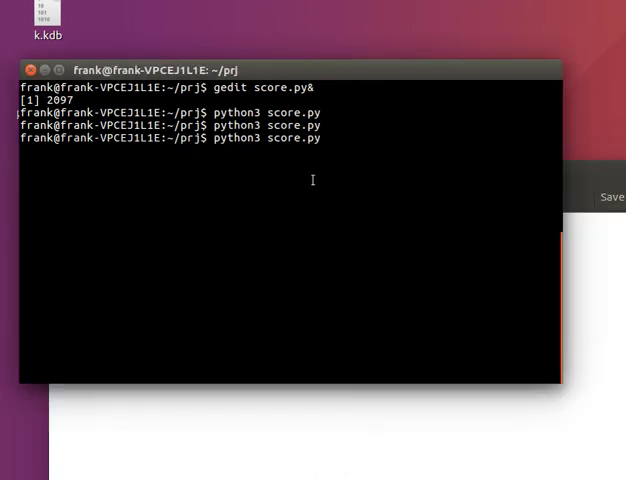
key("Return")
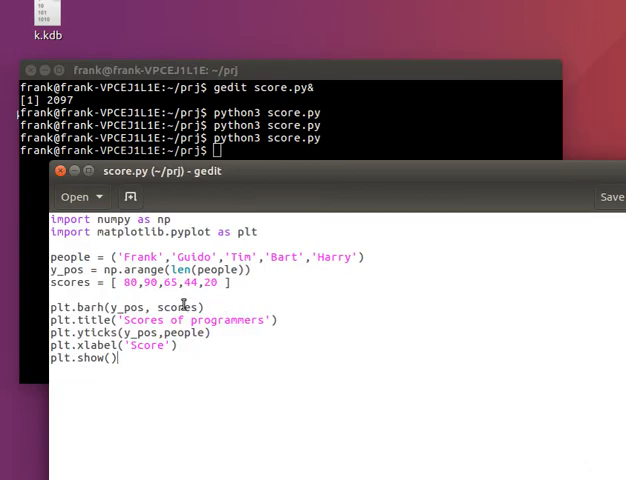
- Add align='center' to plt.barh and rerun the script
type(",align='center")
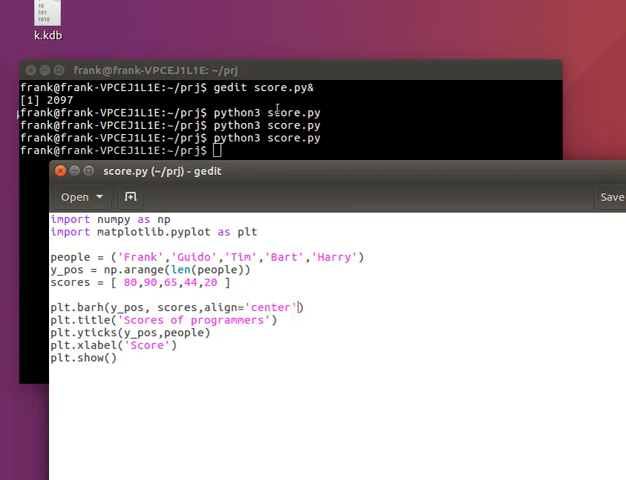
key("Return")
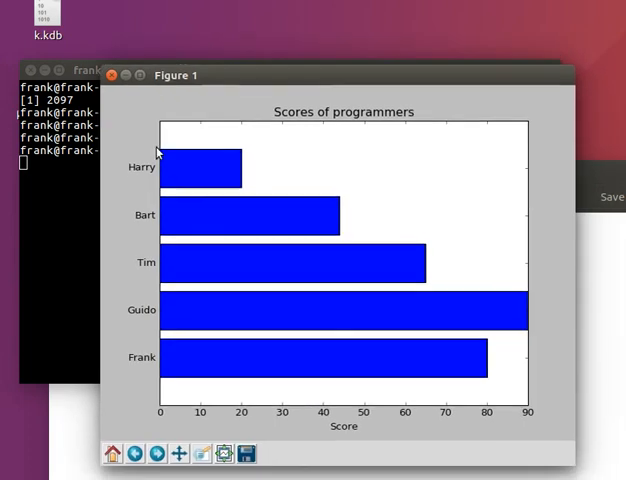
mouse_move(322, 389)
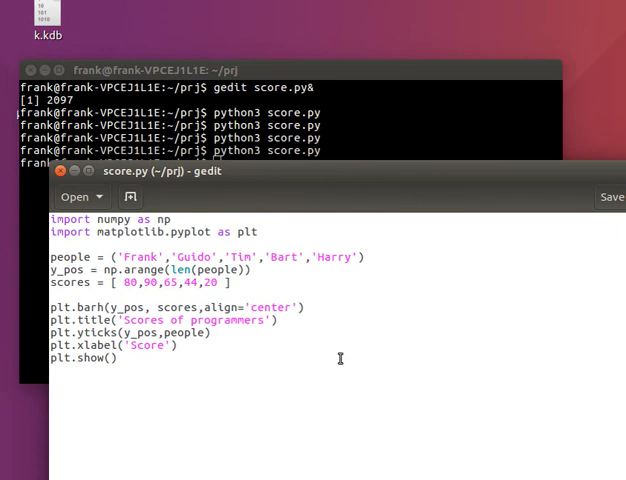
- Add alpha=0.4 to plt.barh, rerun and move the Figure window into view
type(",alpha=0.4")
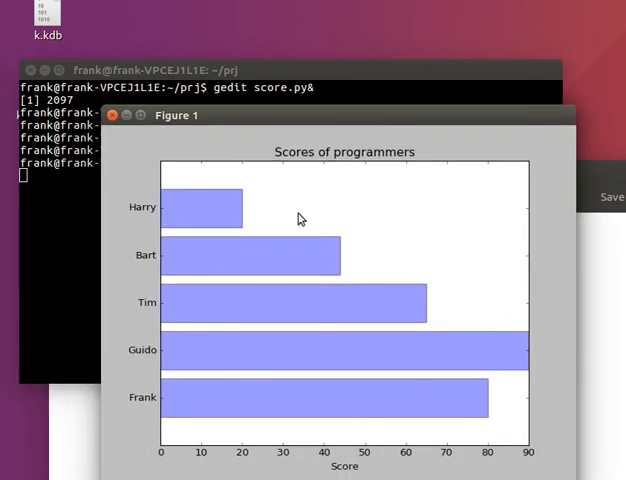
mouse_move(387, 265)
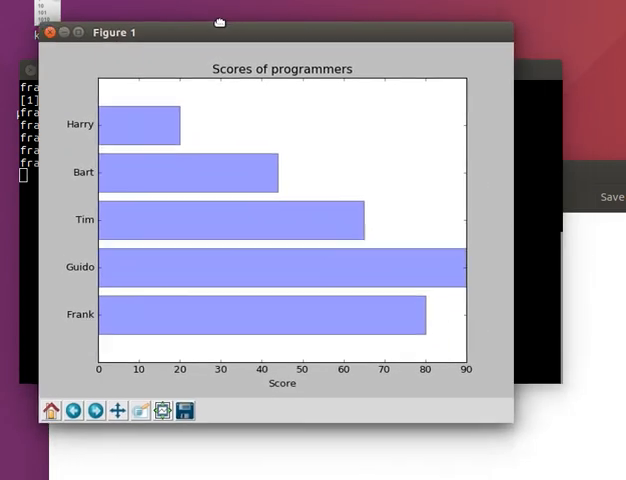
left_click_drag(220, 22, 216, 18)
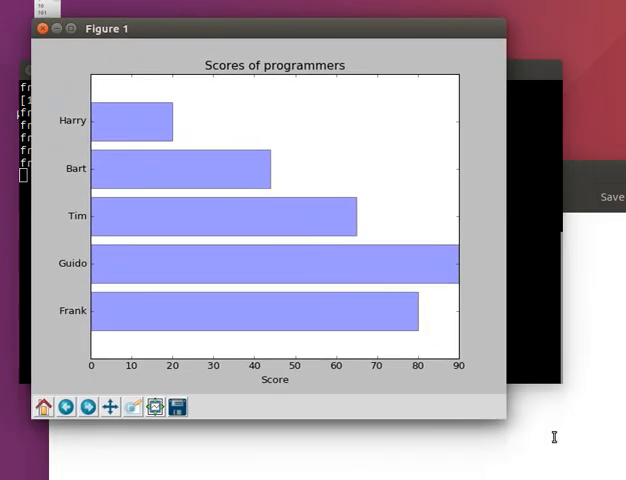